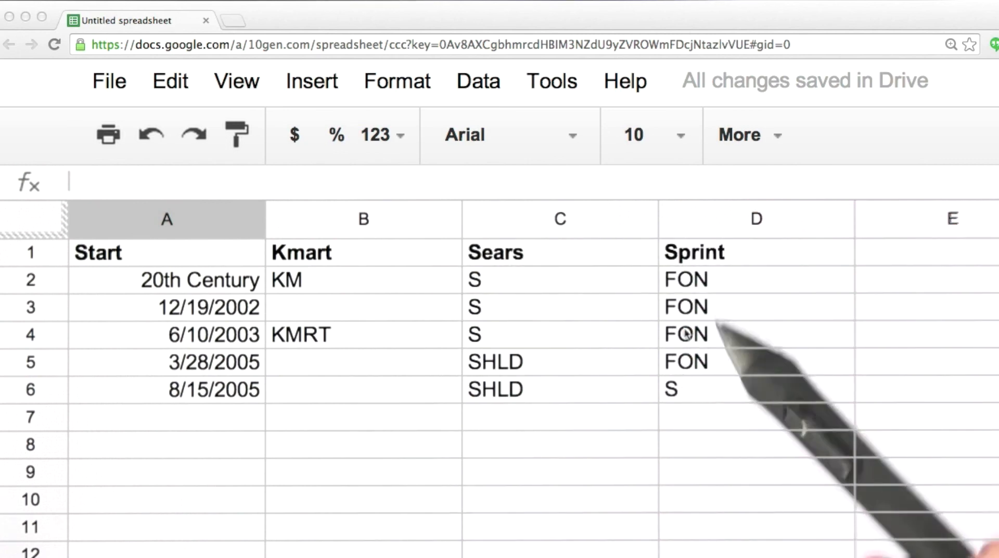
mouse_move(669, 267)
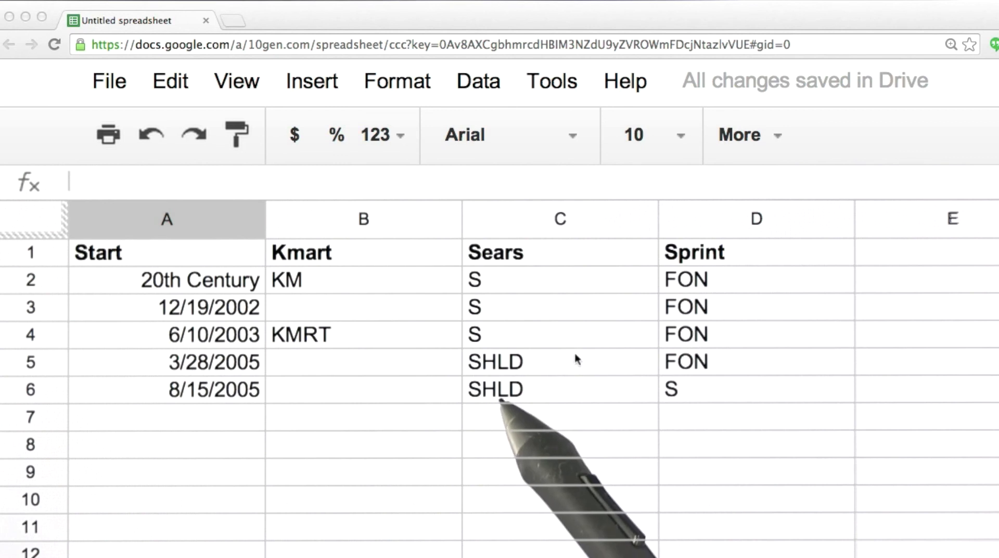
mouse_move(732, 287)
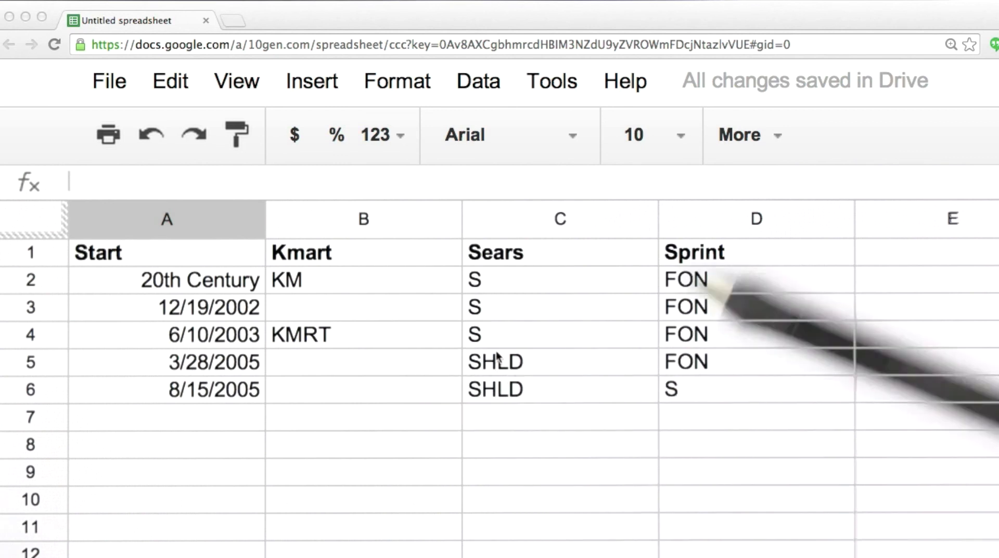